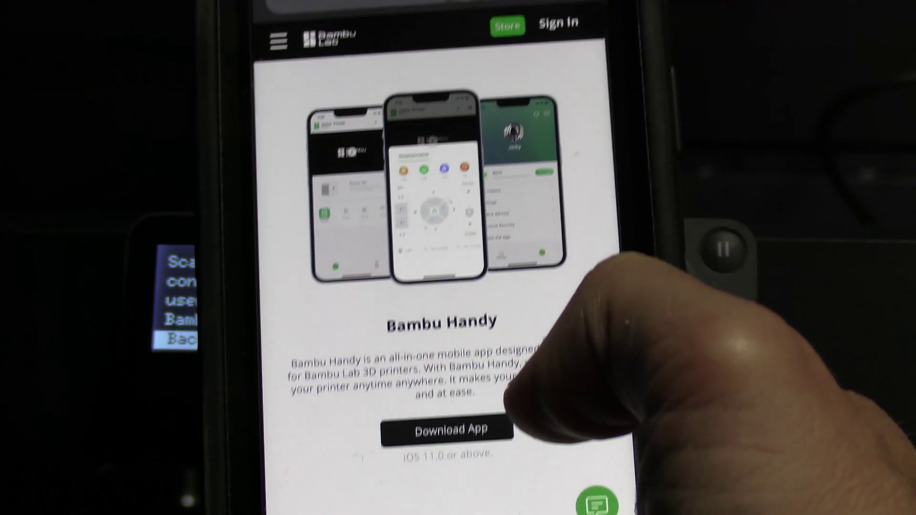
- Tap Download App on the Bambu Handy page to reach its App Store listing
left_click(449, 428)
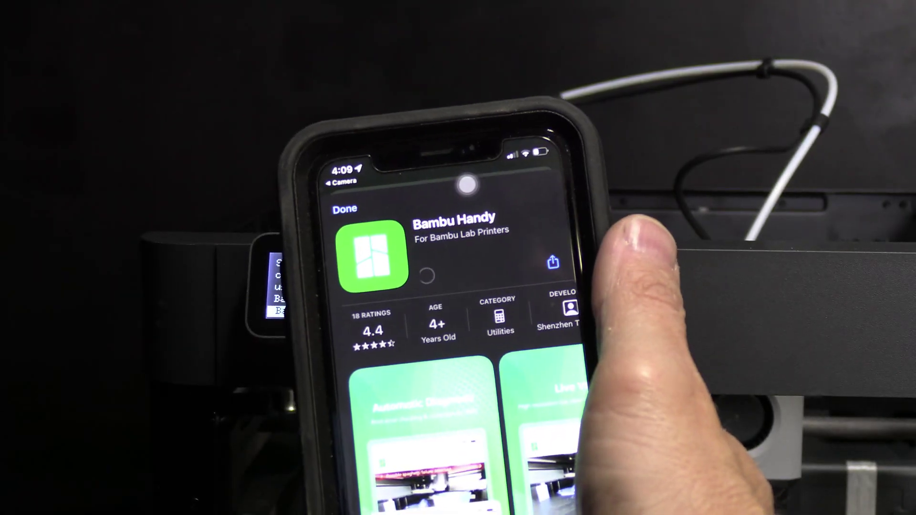